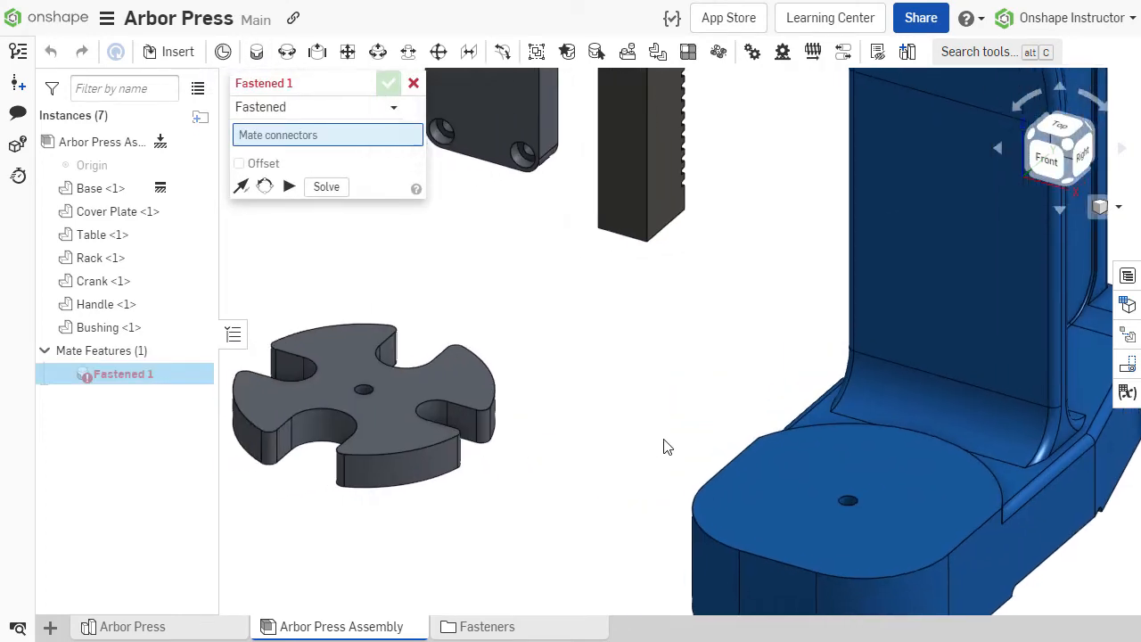
Fasten the table to the base and add a slider mate on the rack
{"action": "left_click", "coordinate": [895, 384]}
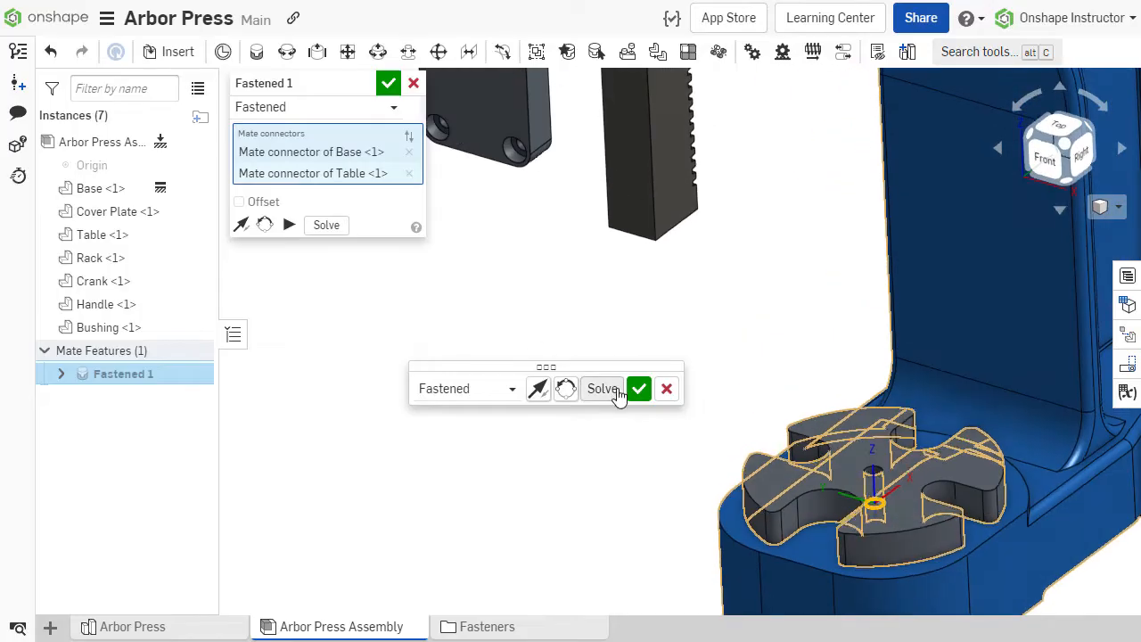
{"action": "left_click", "coordinate": [638, 389]}
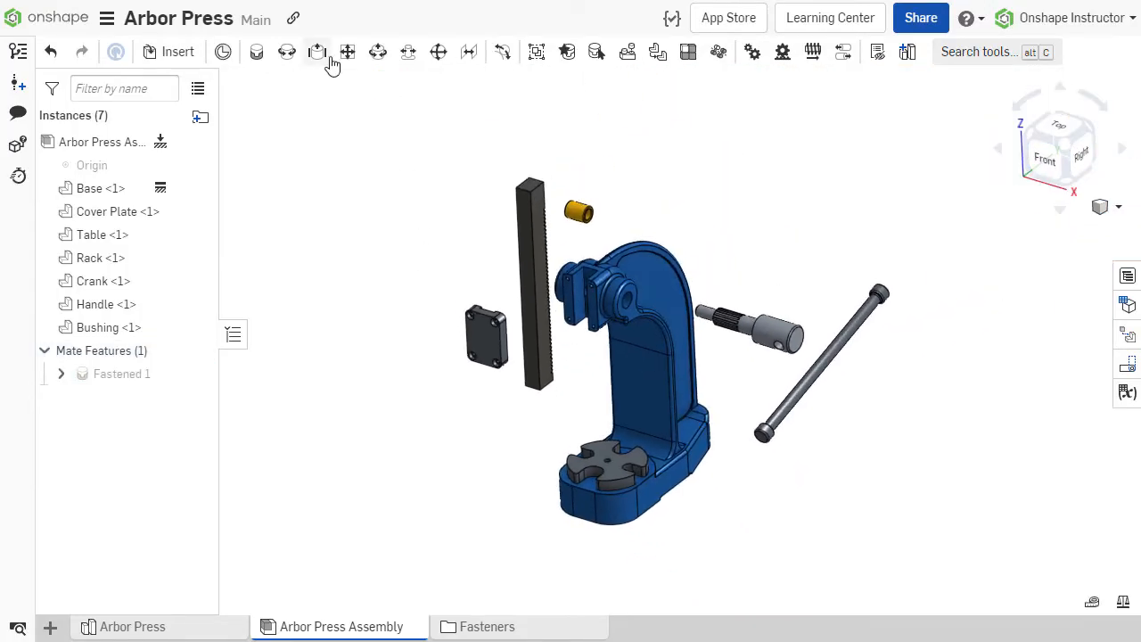
{"action": "left_click", "coordinate": [318, 49]}
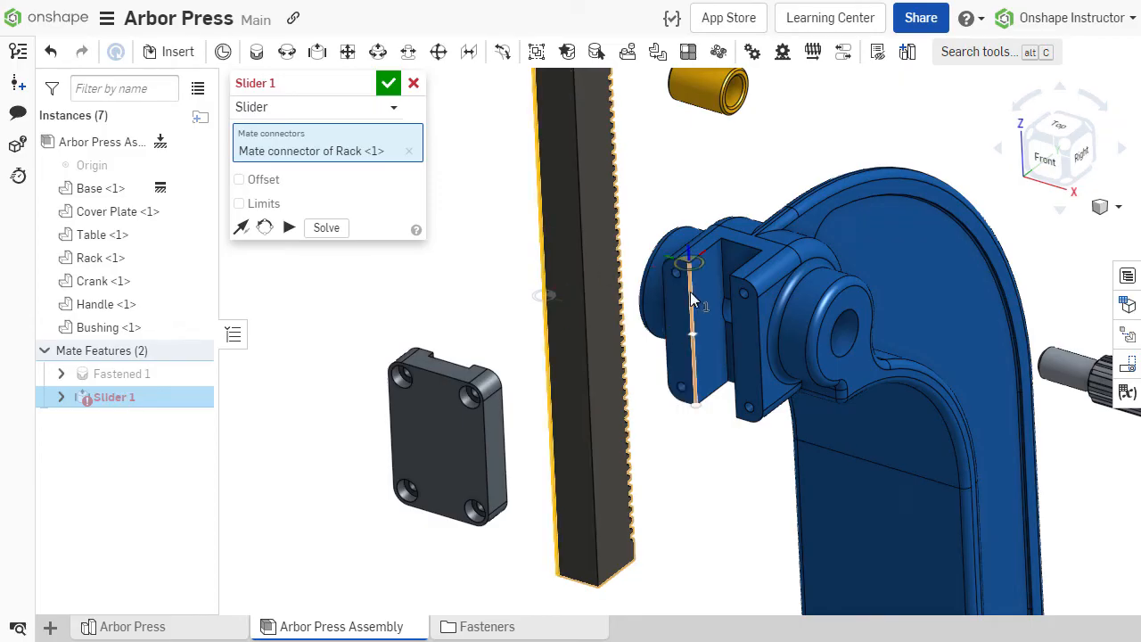
{"action": "left_click", "coordinate": [389, 82]}
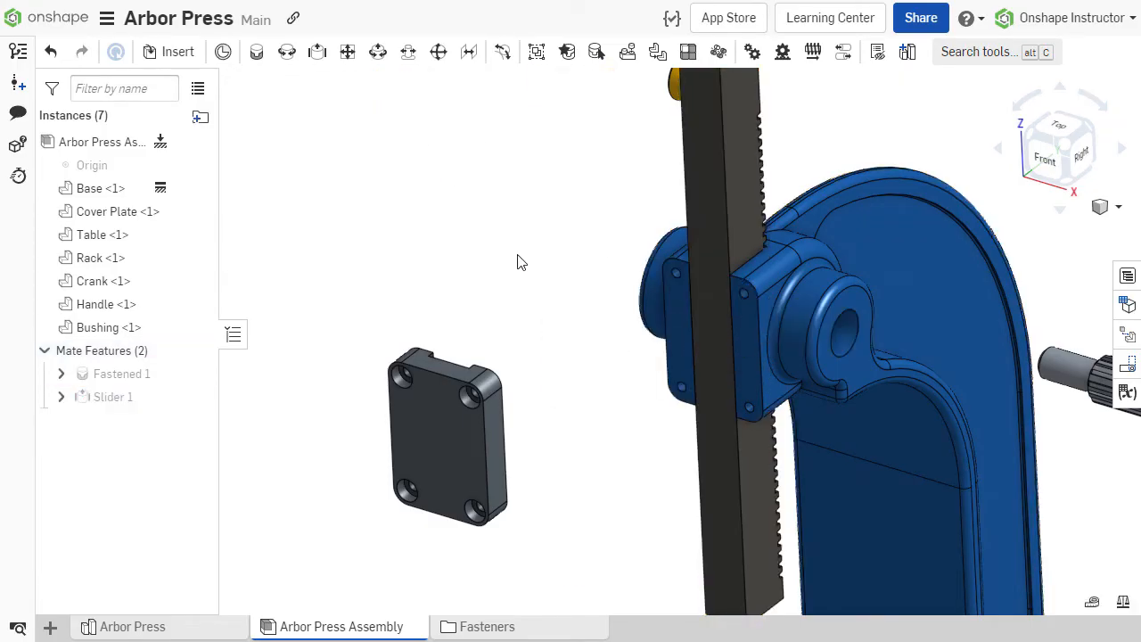
Fasten the cover plate to the arbor press base
{"action": "left_click", "coordinate": [663, 267]}
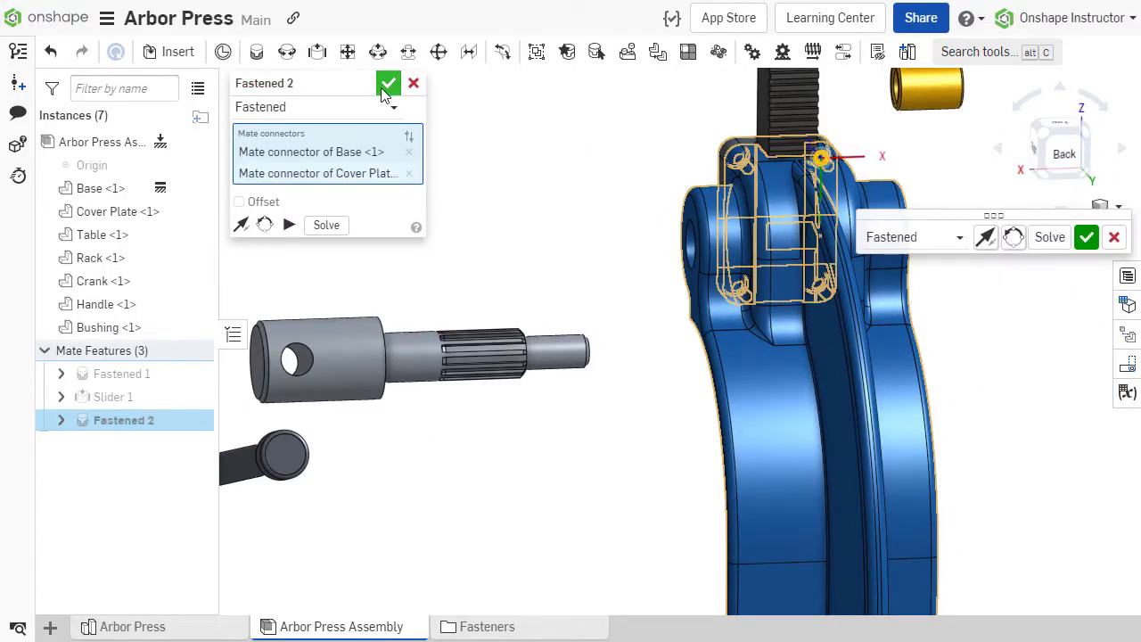
{"action": "left_click", "coordinate": [389, 84]}
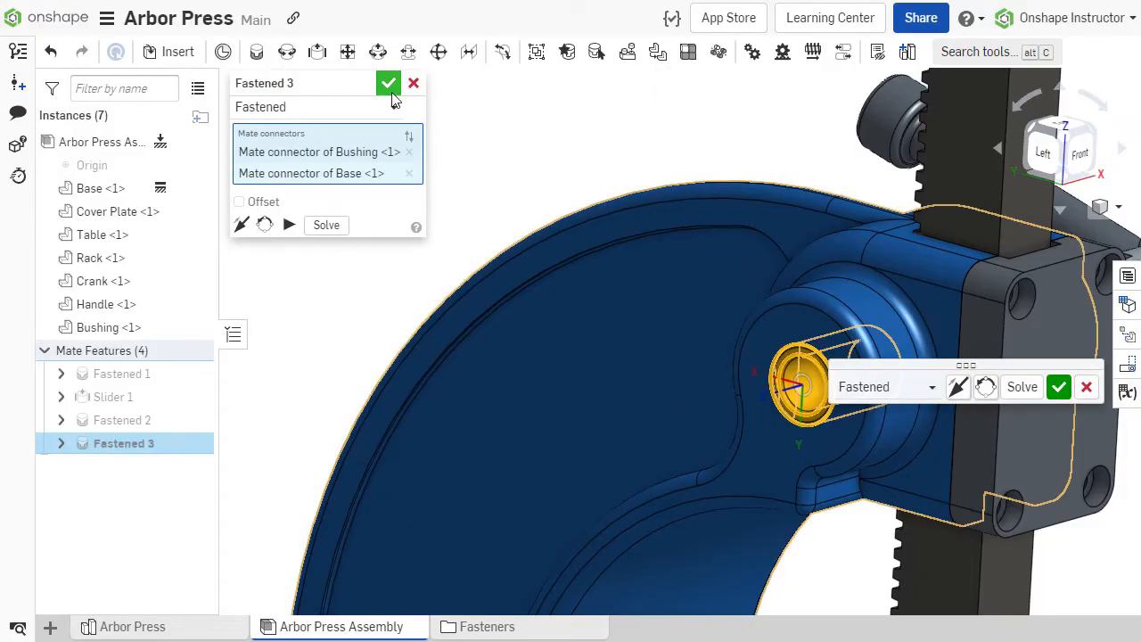
Fasten the bushing into the base, revolve the crank and slide the handle through it
{"action": "left_click", "coordinate": [389, 84]}
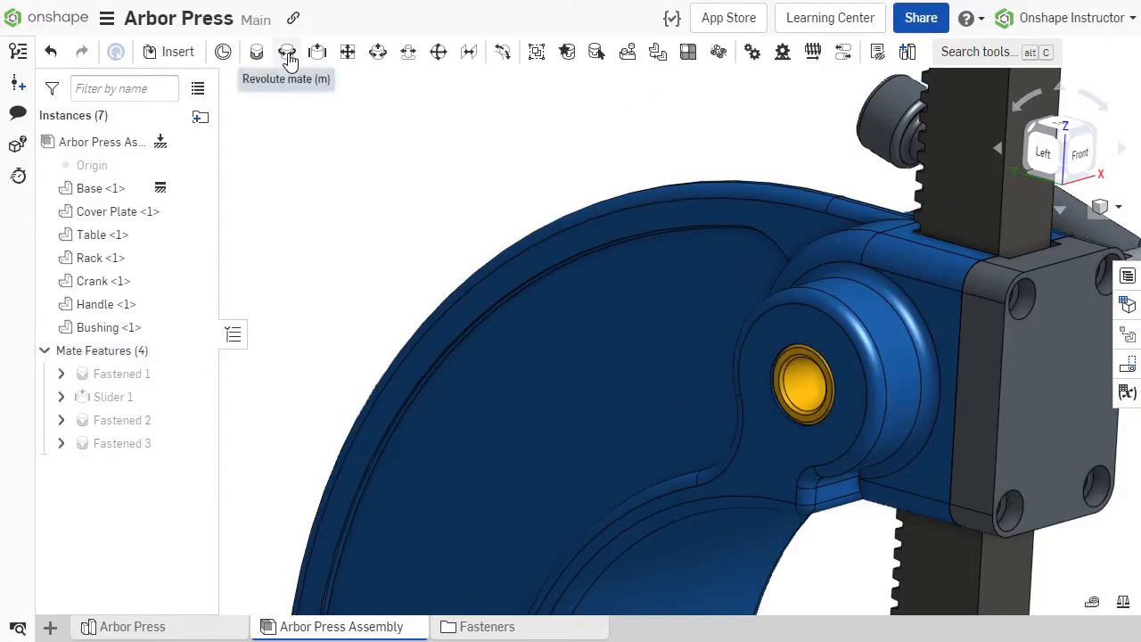
{"action": "left_click", "coordinate": [287, 52]}
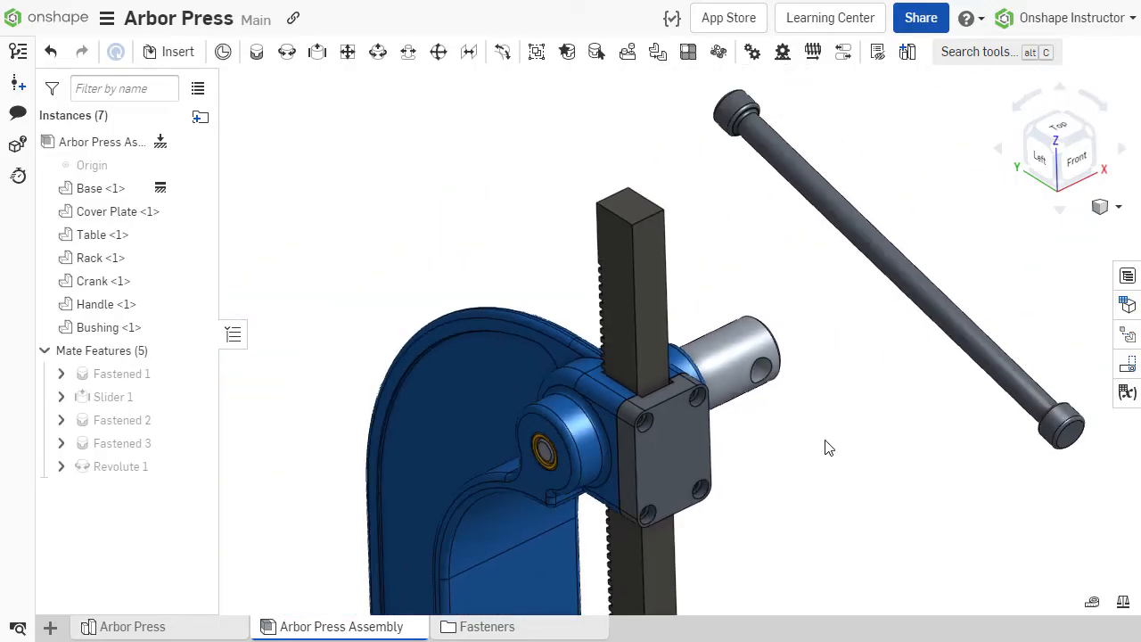
{"action": "left_click", "coordinate": [895, 267]}
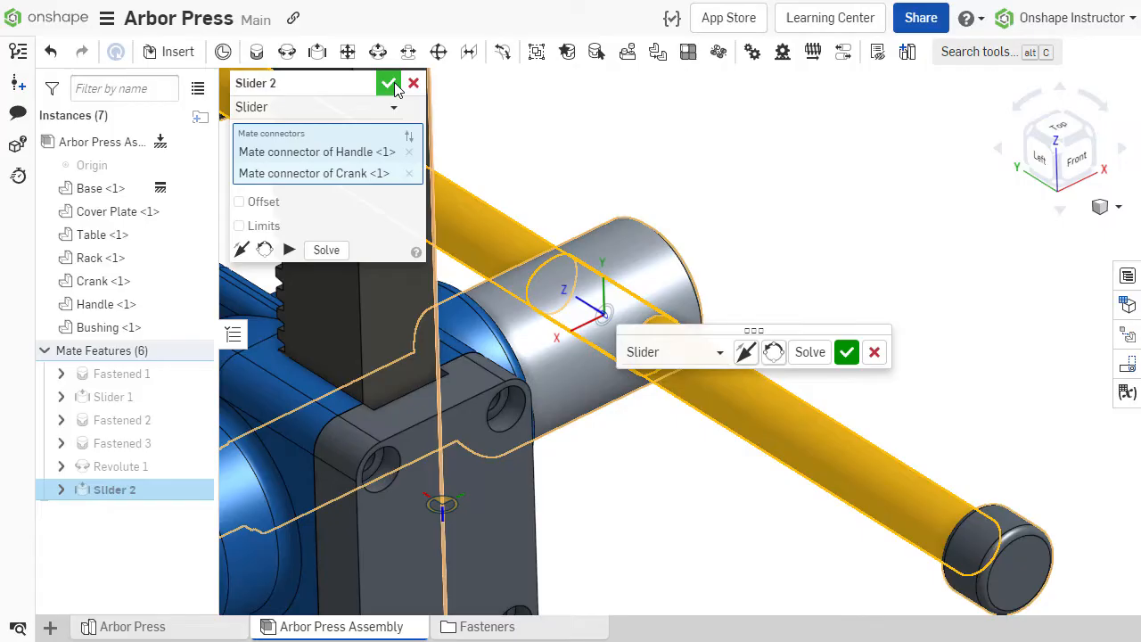
{"action": "left_click", "coordinate": [388, 84]}
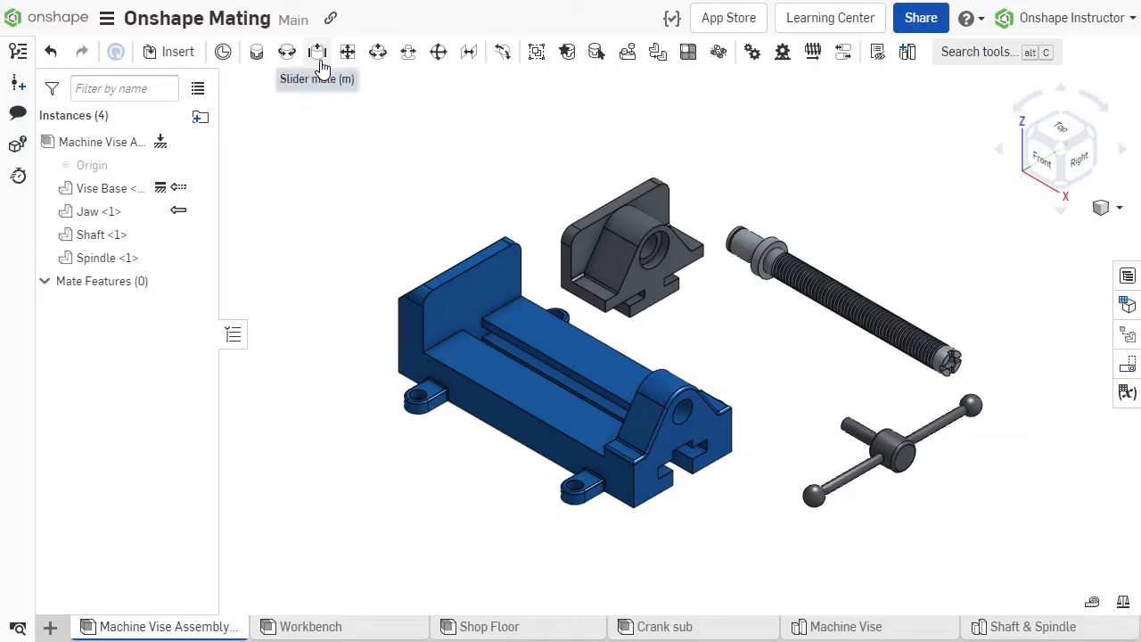
Start a slider mate for the vise jaw using the base's guide-edge connector as first reference
{"action": "left_click", "coordinate": [317, 52]}
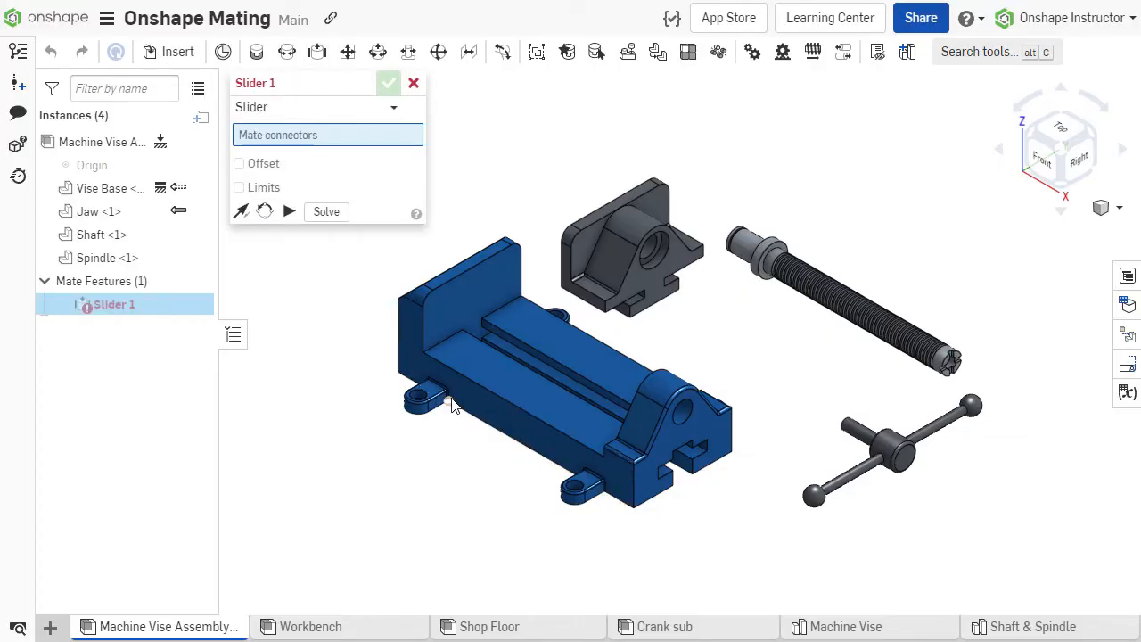
{"action": "left_click", "coordinate": [449, 312]}
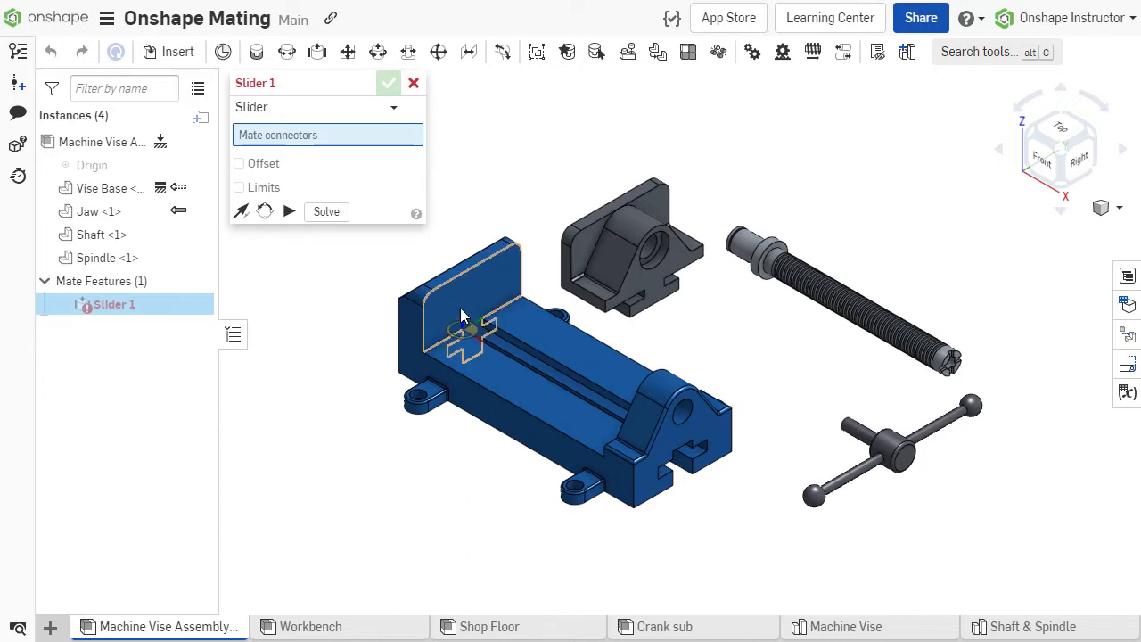
{"action": "left_click", "coordinate": [464, 336]}
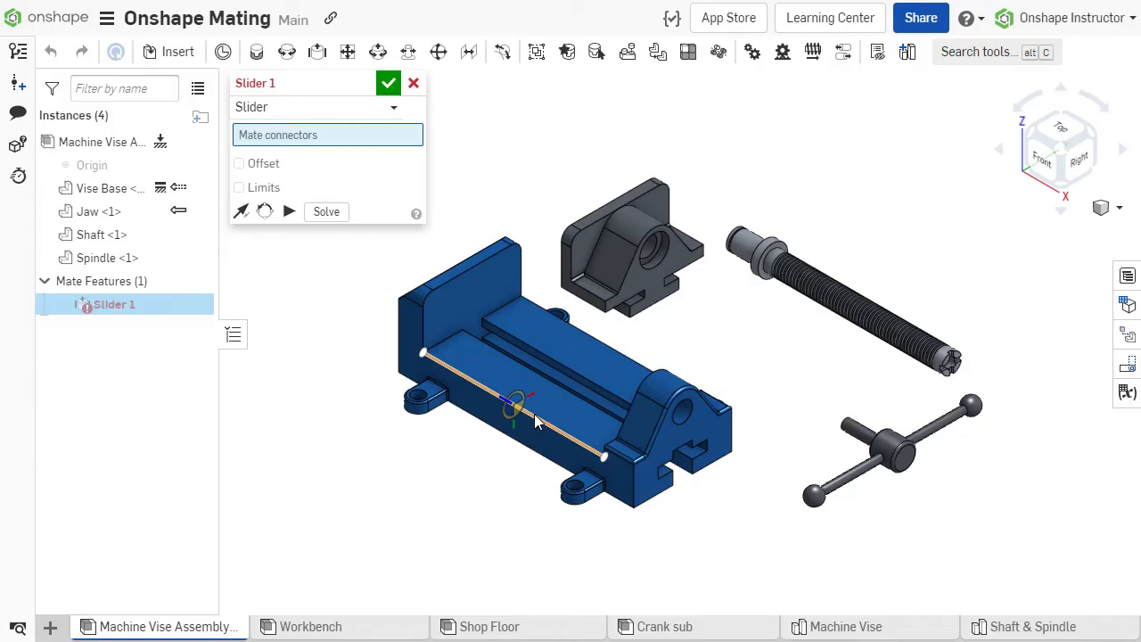
{"action": "left_click", "coordinate": [585, 307]}
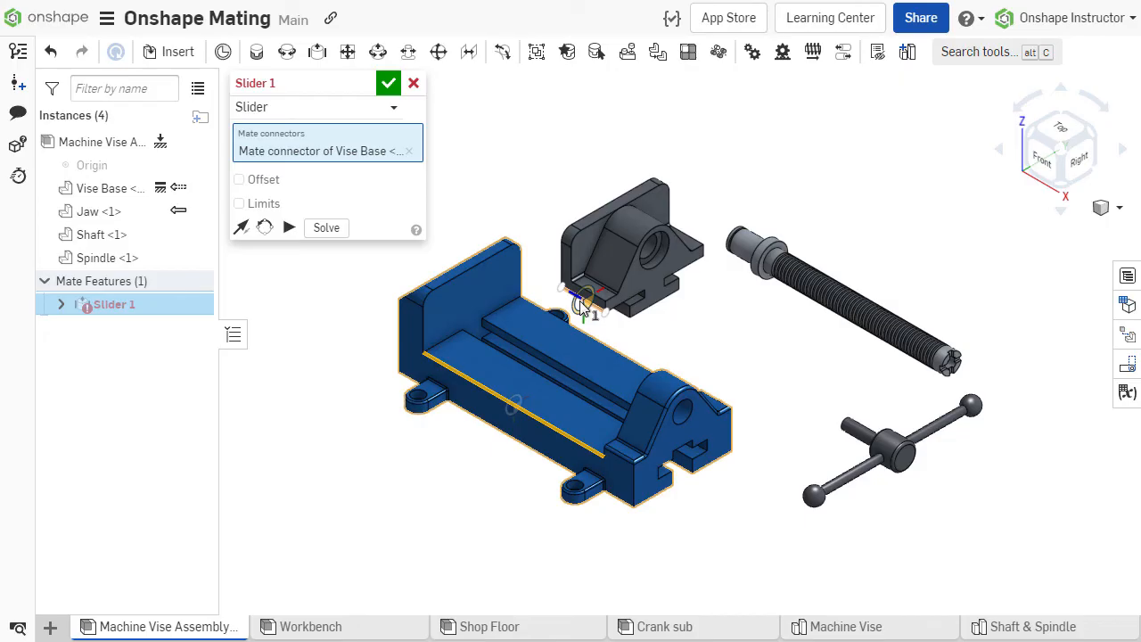
Add the jaw's underside connector and flip its axis so the jaw sits upright on the base
{"action": "left_click", "coordinate": [556, 294]}
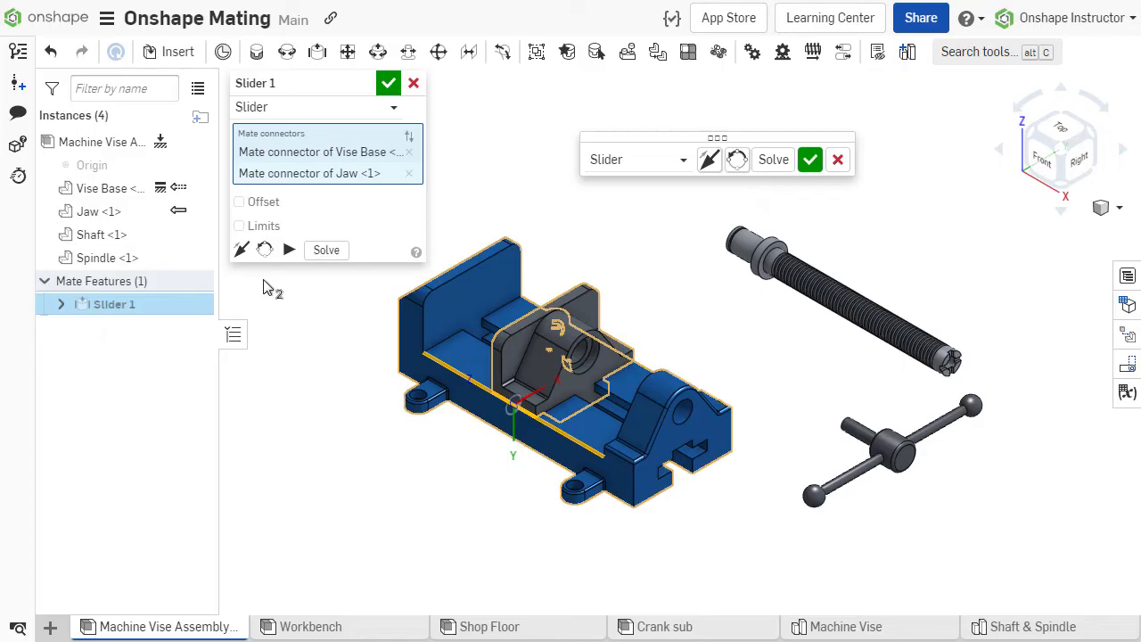
{"action": "mouse_move", "coordinate": [241, 250]}
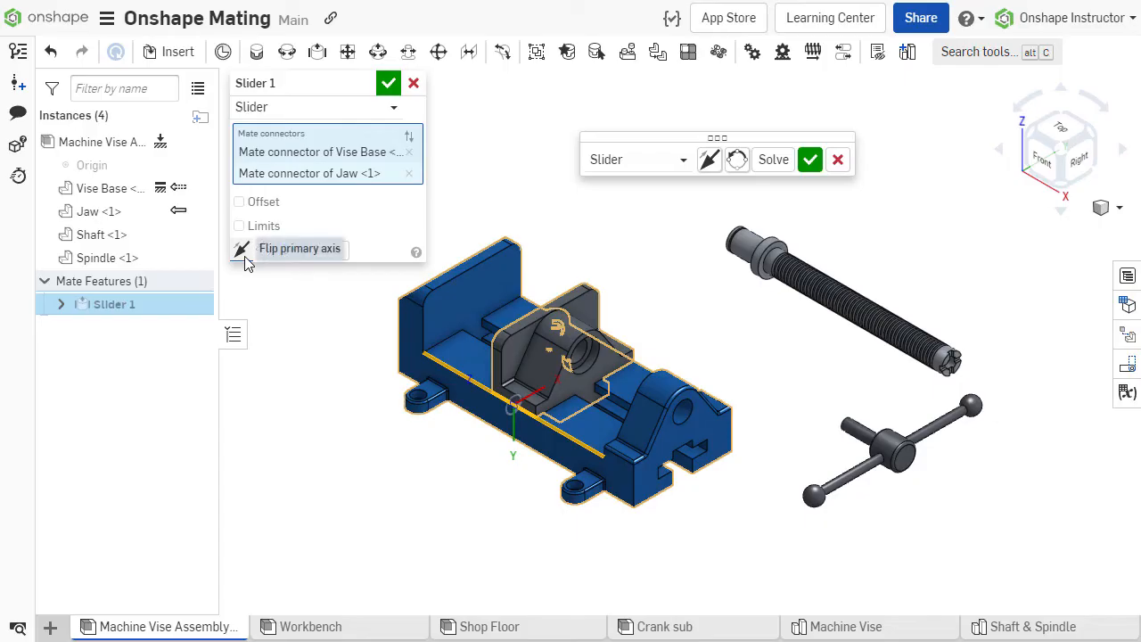
{"action": "left_click", "coordinate": [241, 248]}
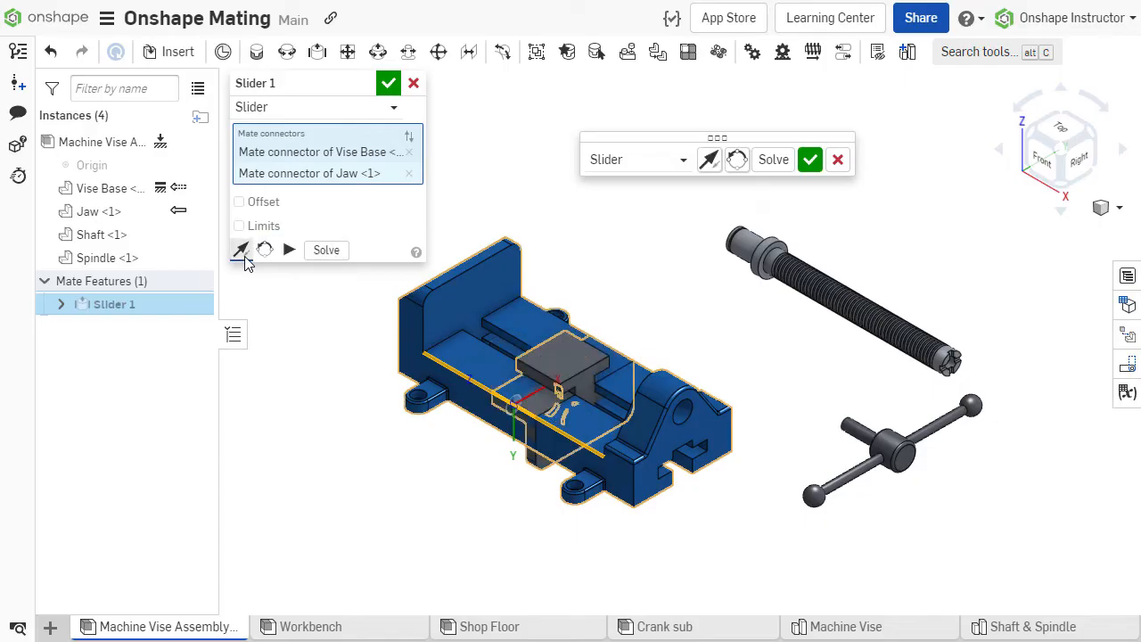
{"action": "left_click", "coordinate": [264, 249]}
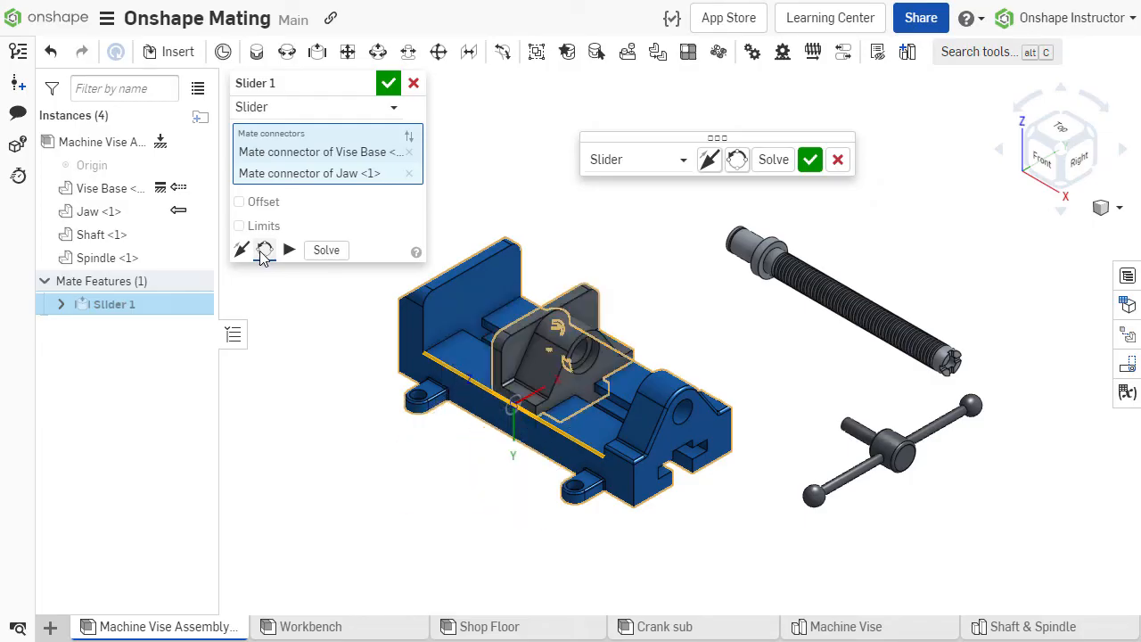
{"action": "mouse_move", "coordinate": [283, 325]}
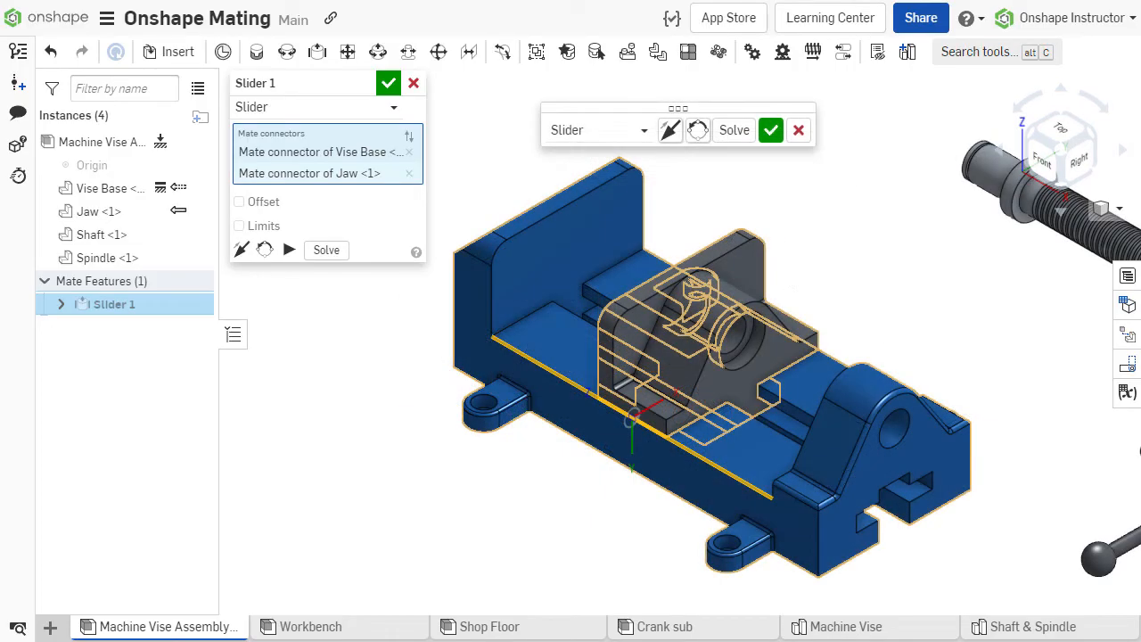
{"action": "mouse_move", "coordinate": [253, 281]}
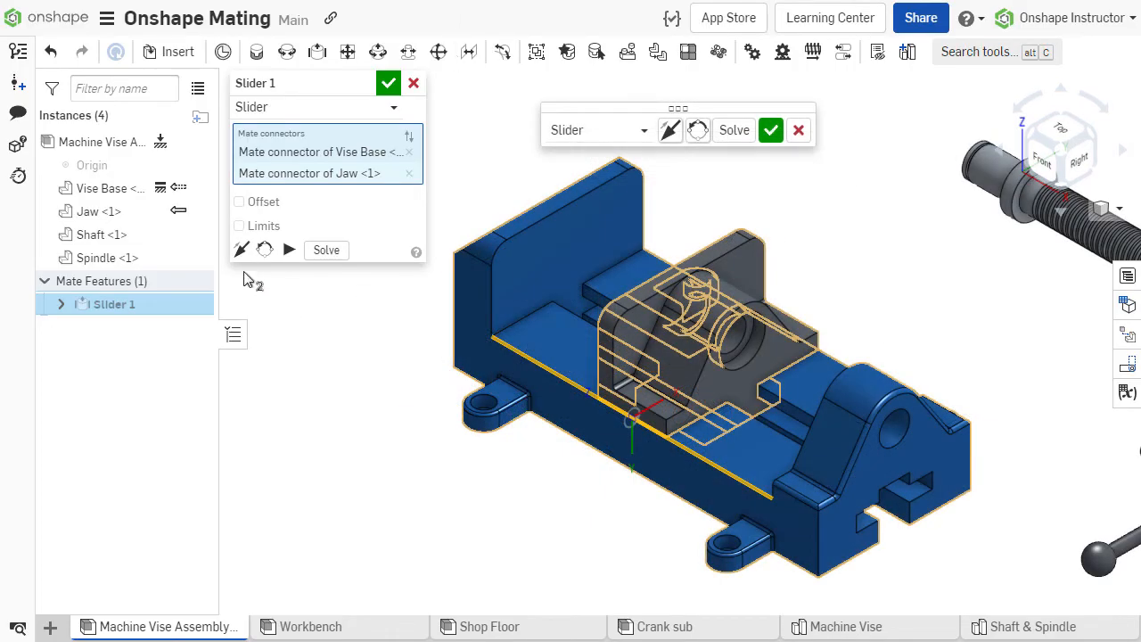
Limit the jaw's slider travel to -3.5 in to 3.5 in and animate the sliding motion
{"action": "left_click", "coordinate": [239, 225]}
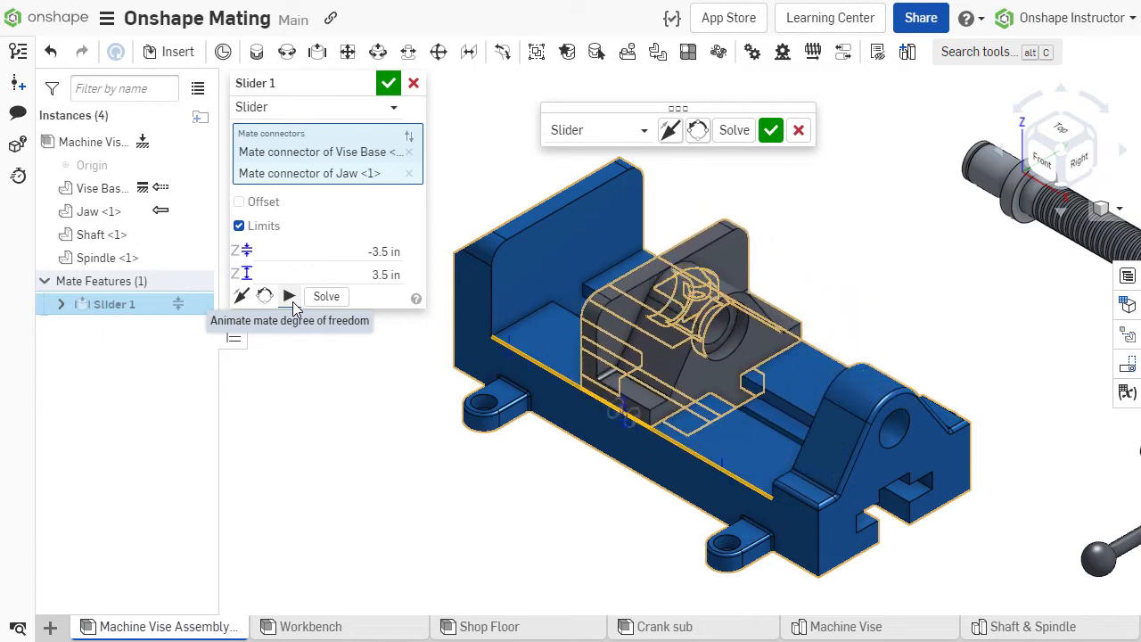
{"action": "left_click", "coordinate": [289, 296]}
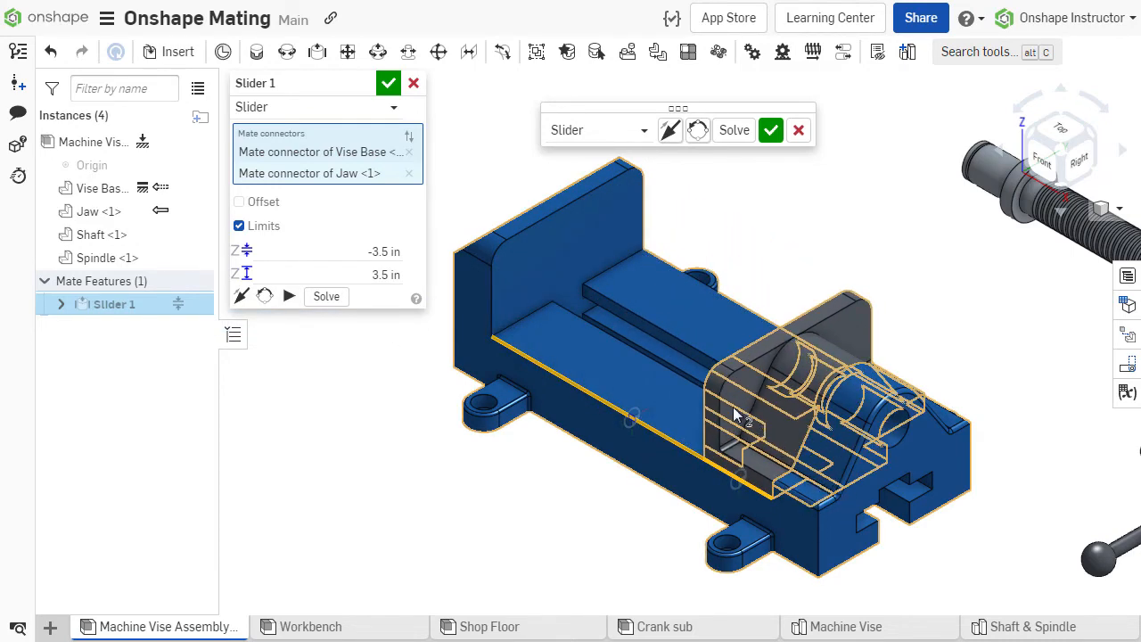
{"action": "left_click", "coordinate": [387, 82]}
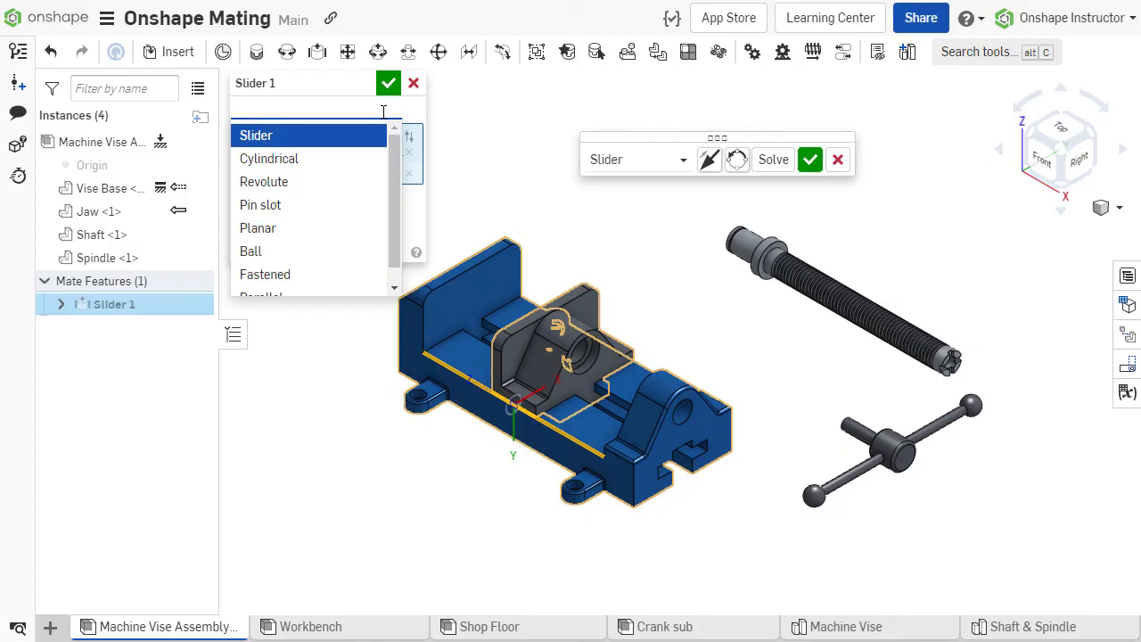
Switch the jaw's mate to Revolute and animate its rotation on the base
{"action": "left_click", "coordinate": [264, 182]}
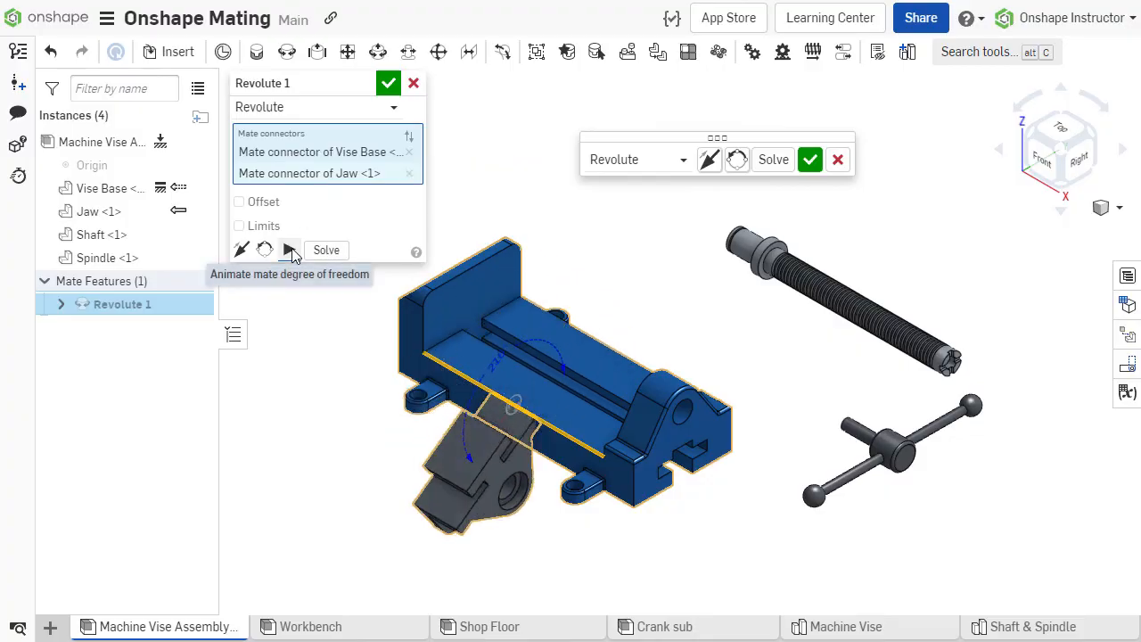
{"action": "left_click", "coordinate": [289, 250]}
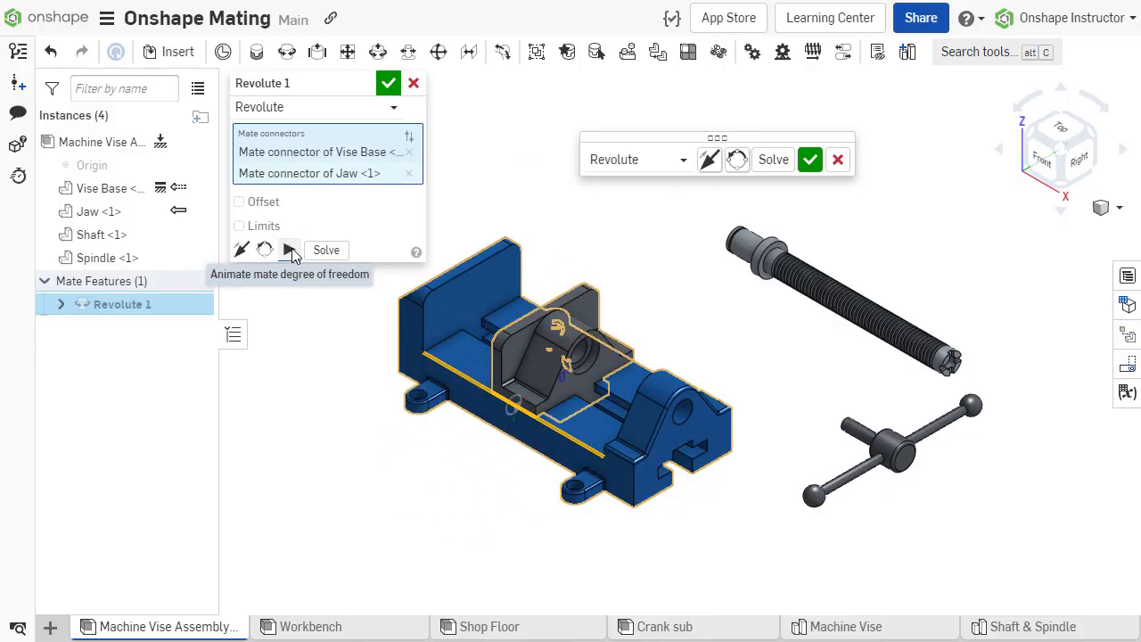
{"action": "mouse_move", "coordinate": [293, 335]}
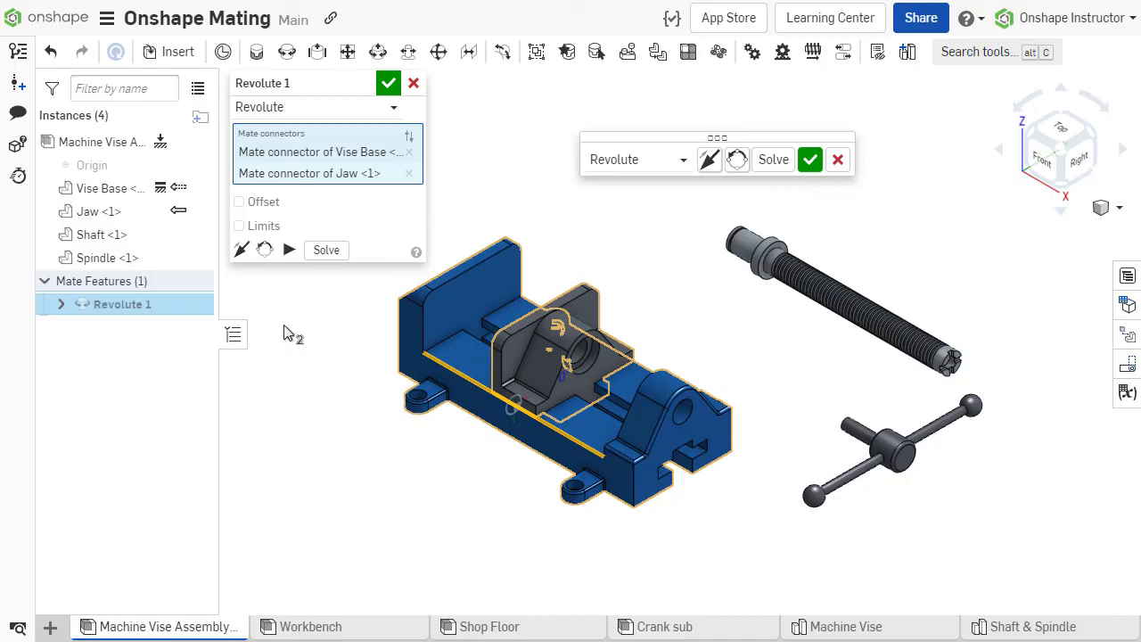